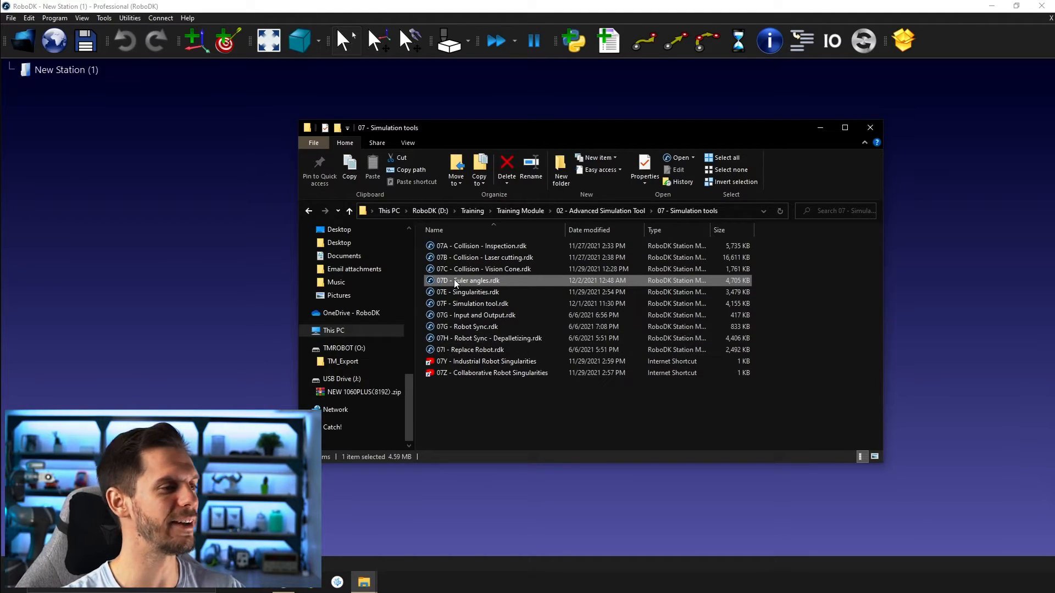
- Load the '07D - Euler angles.rdk' station with its KUKA, UR5e, Fanuc and Mecademic robots
left_click_drag(467, 280, 183, 192)
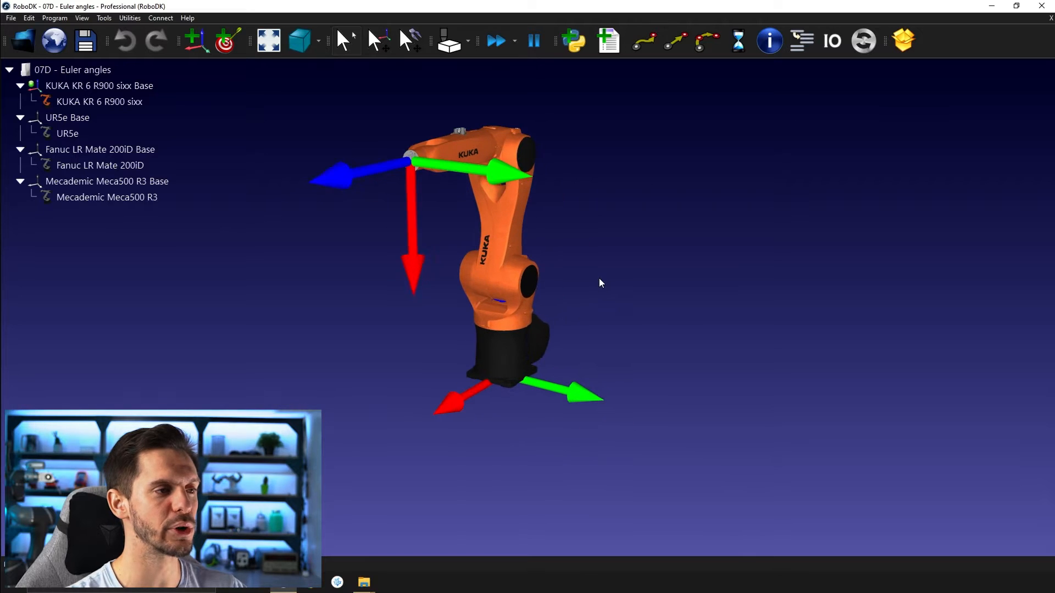
- Bring up the KUKA KR 6 R900 sixx panel showing its tool pose and joint values
double_click(99, 101)
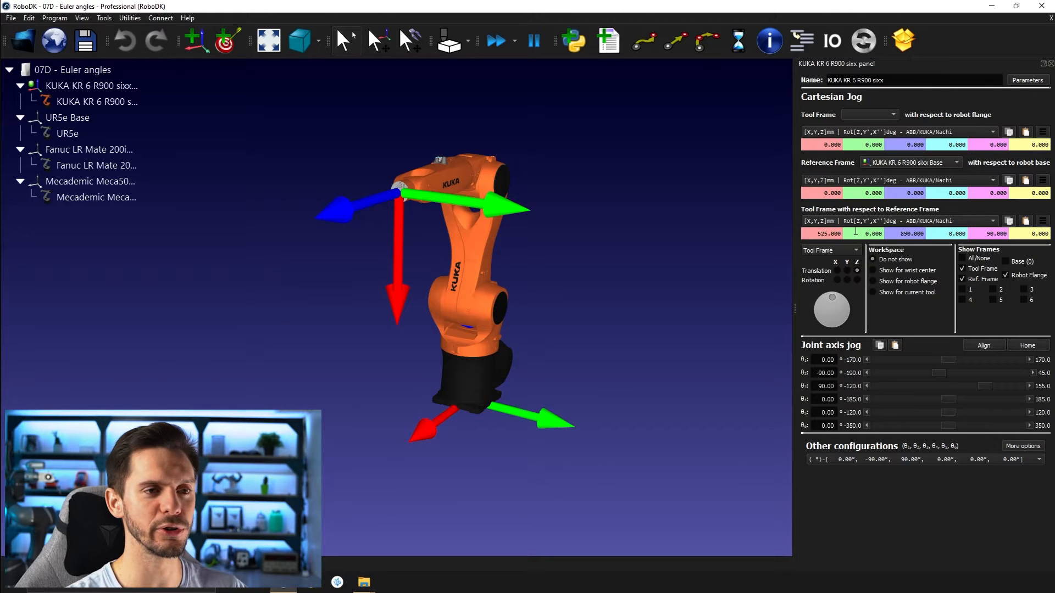
mouse_move(829, 233)
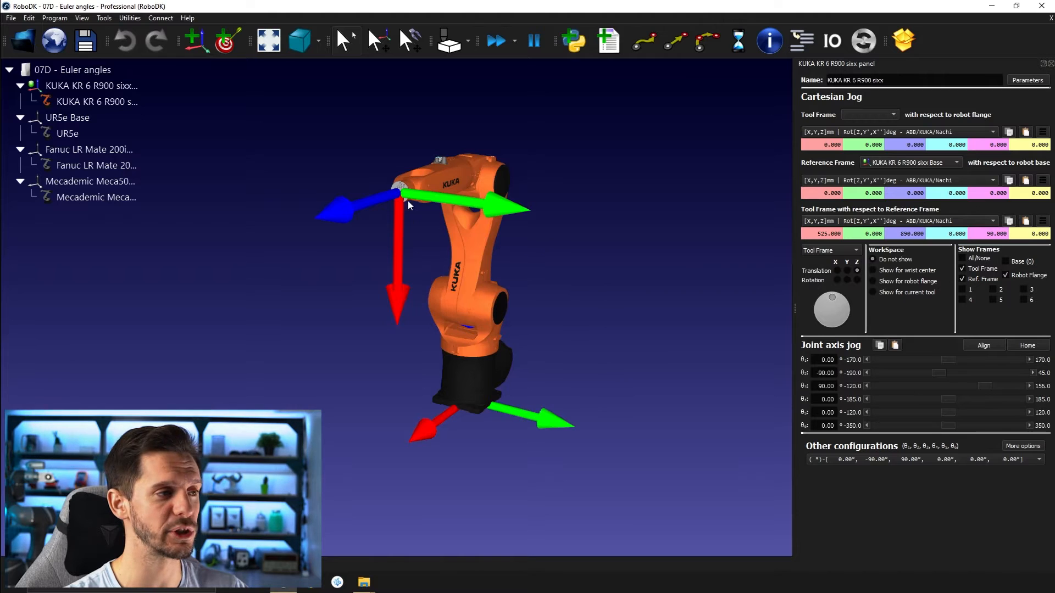
mouse_move(397, 163)
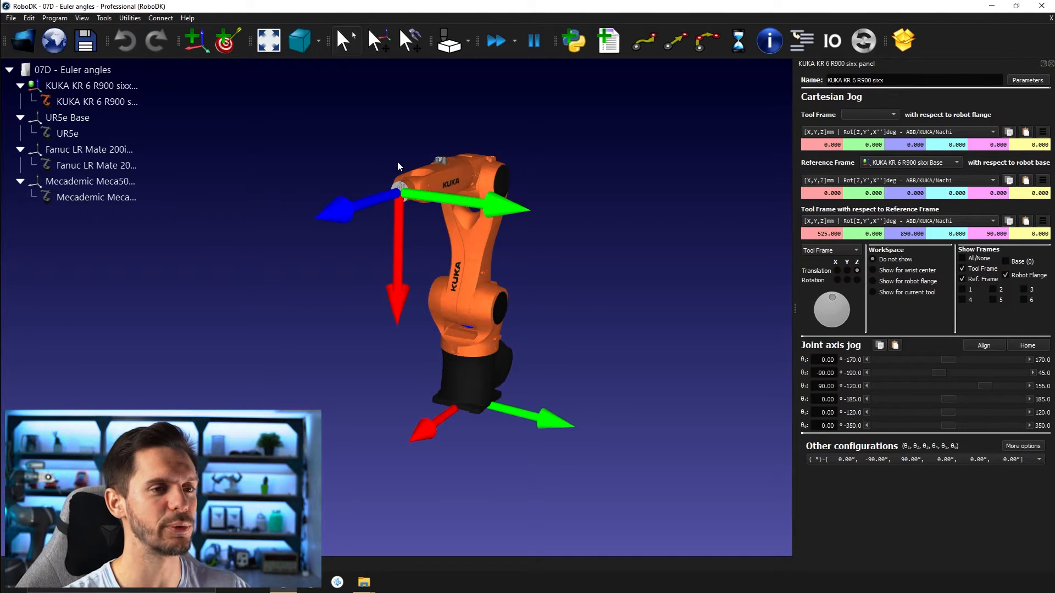
mouse_move(549, 397)
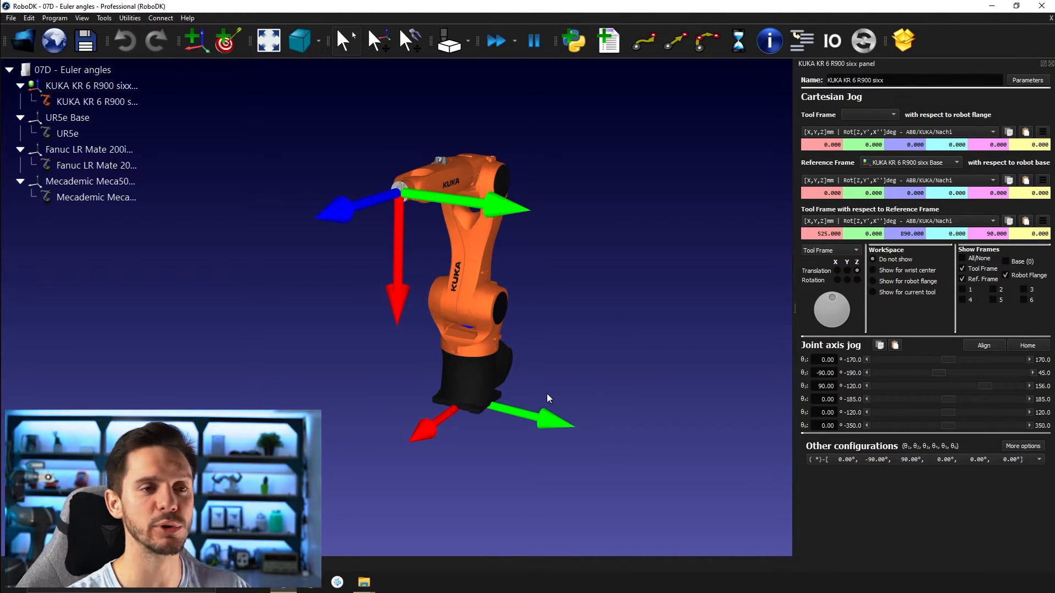
mouse_move(507, 406)
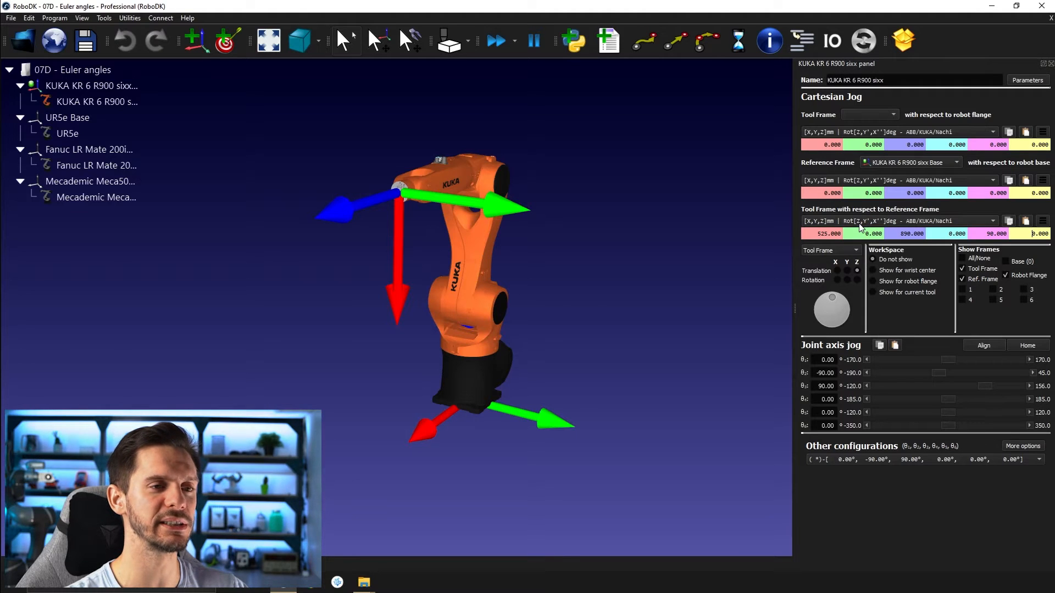
mouse_move(875, 225)
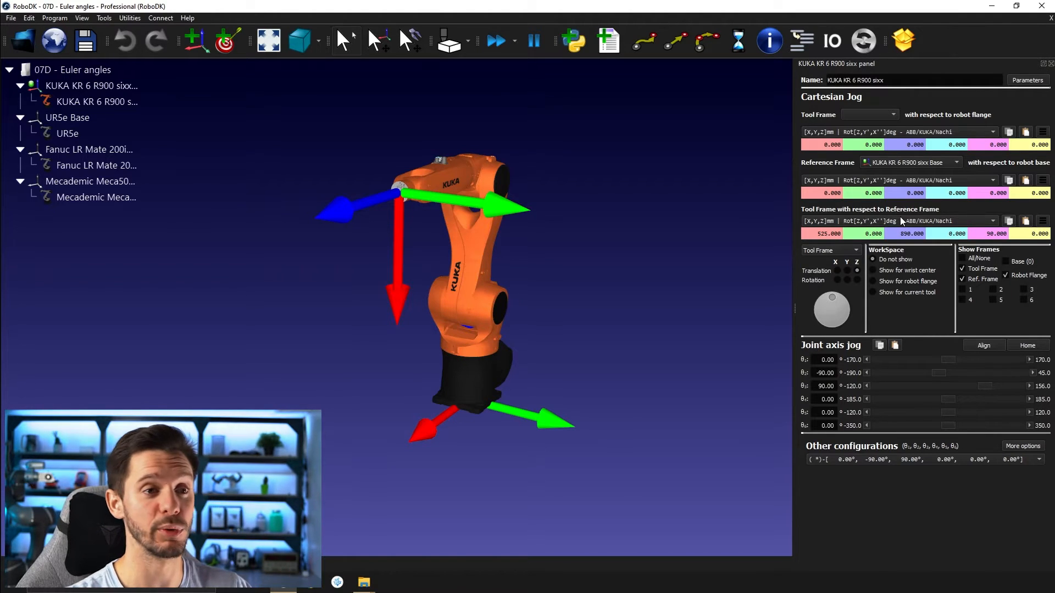
left_click(877, 221)
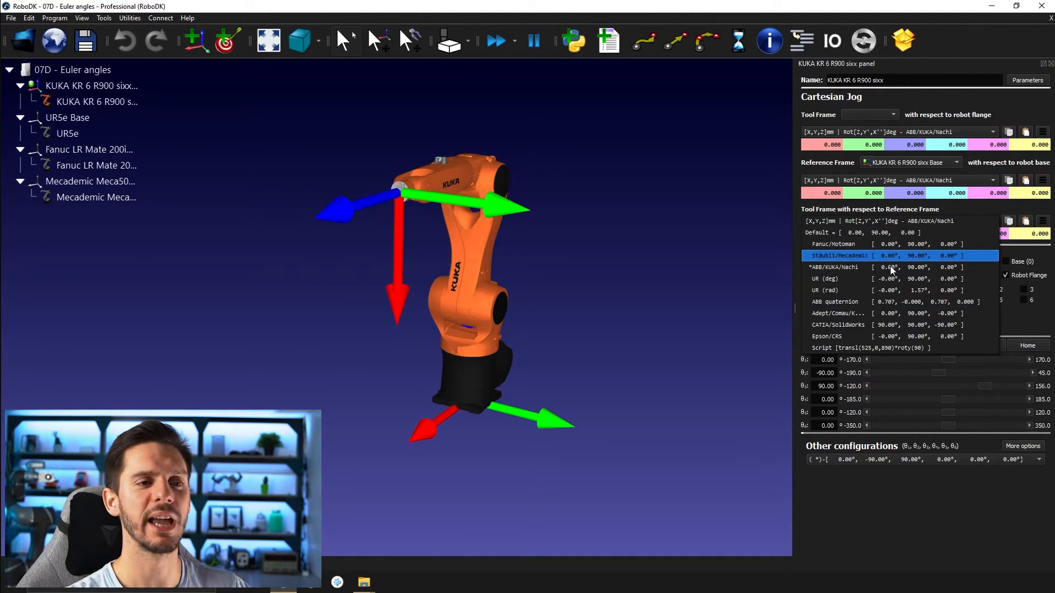
left_click(874, 267)
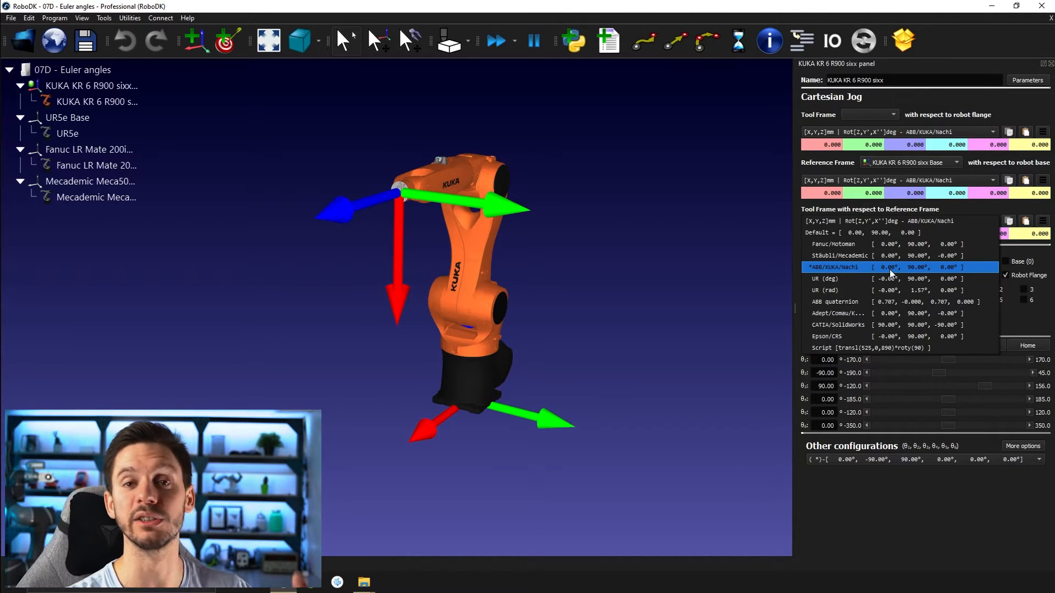
left_click(834, 267)
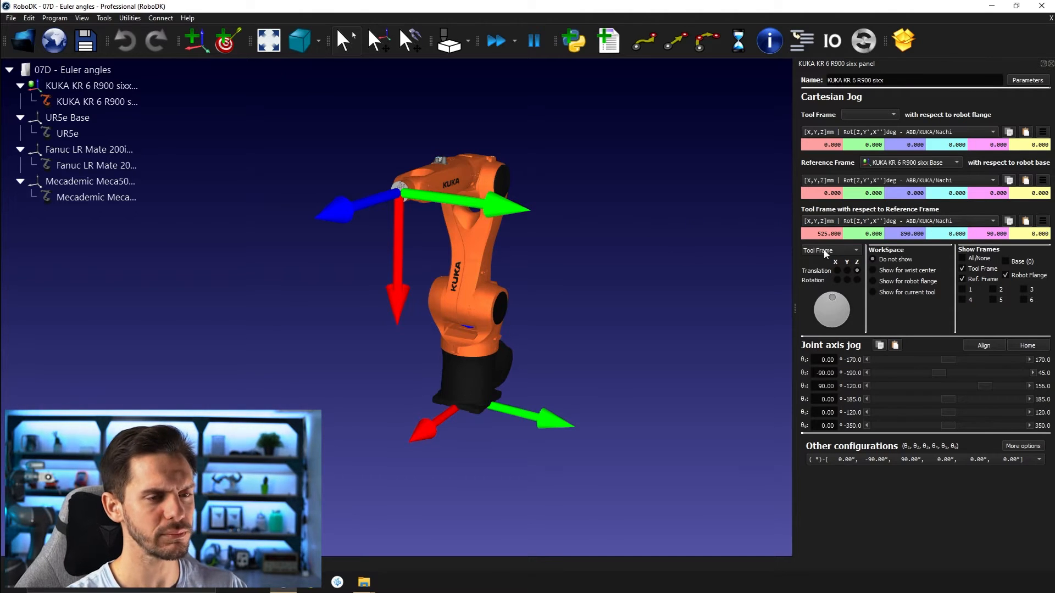
mouse_move(336, 262)
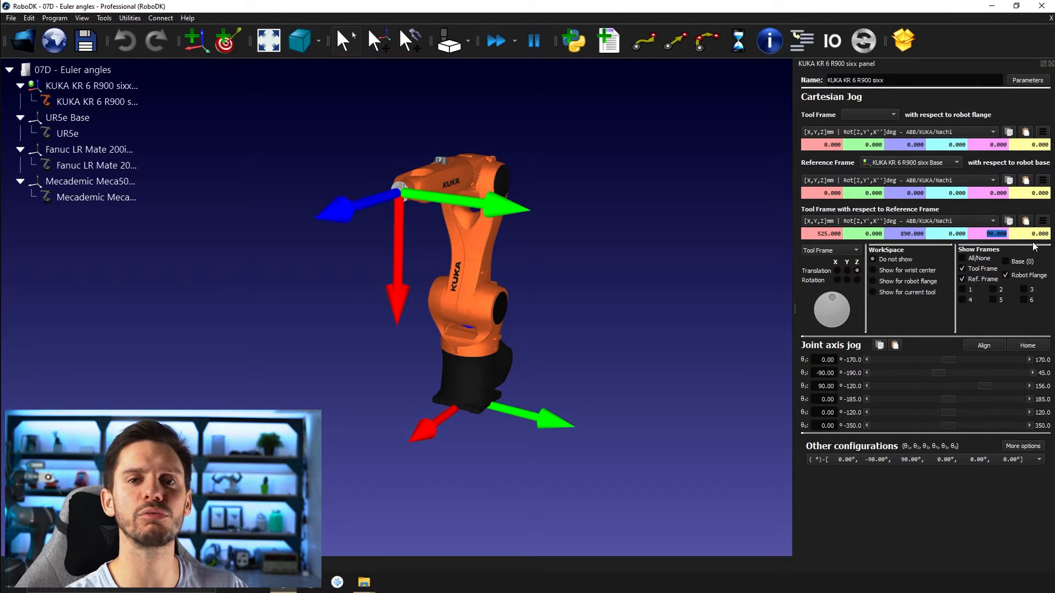
mouse_move(587, 258)
type("0.000")
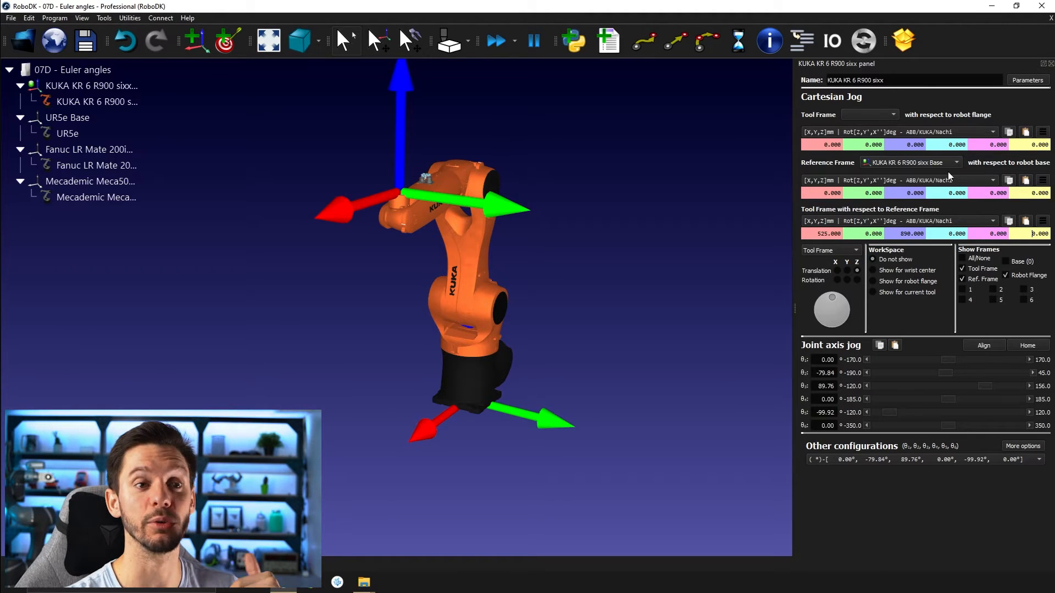
mouse_move(538, 167)
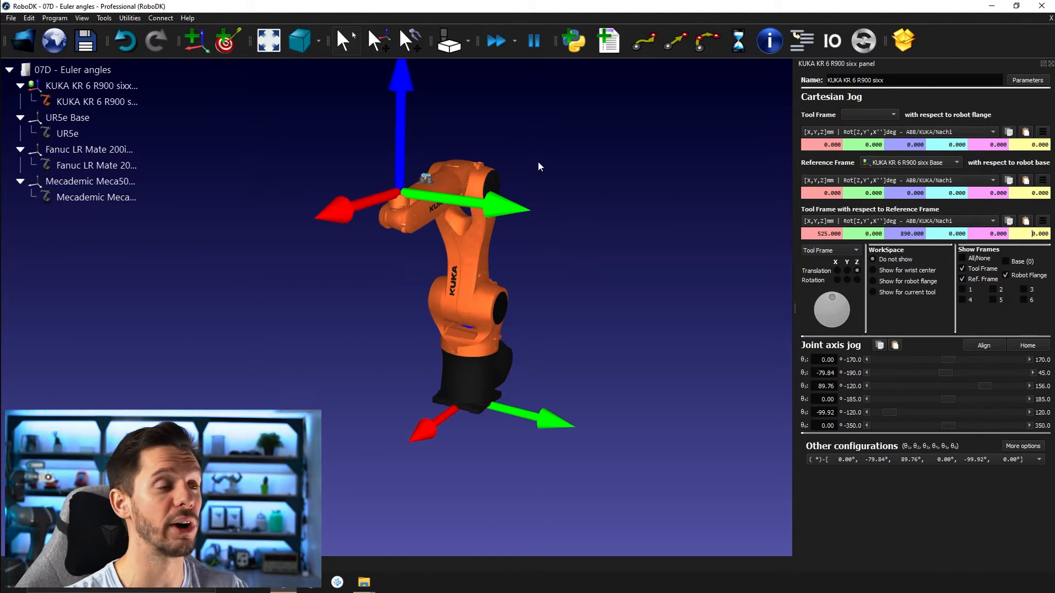
mouse_move(511, 205)
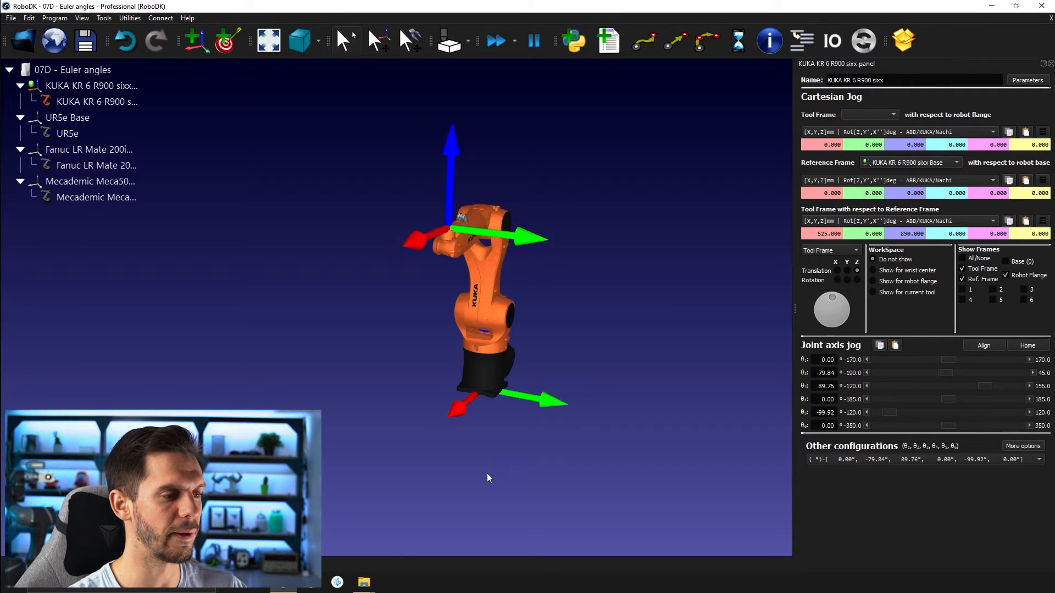
mouse_move(466, 171)
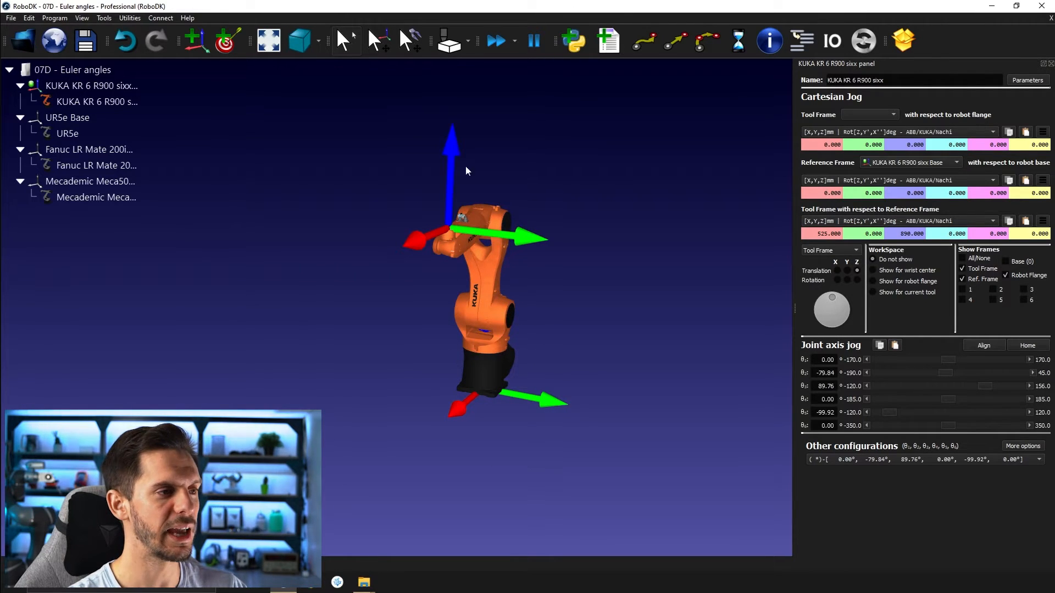
mouse_move(438, 125)
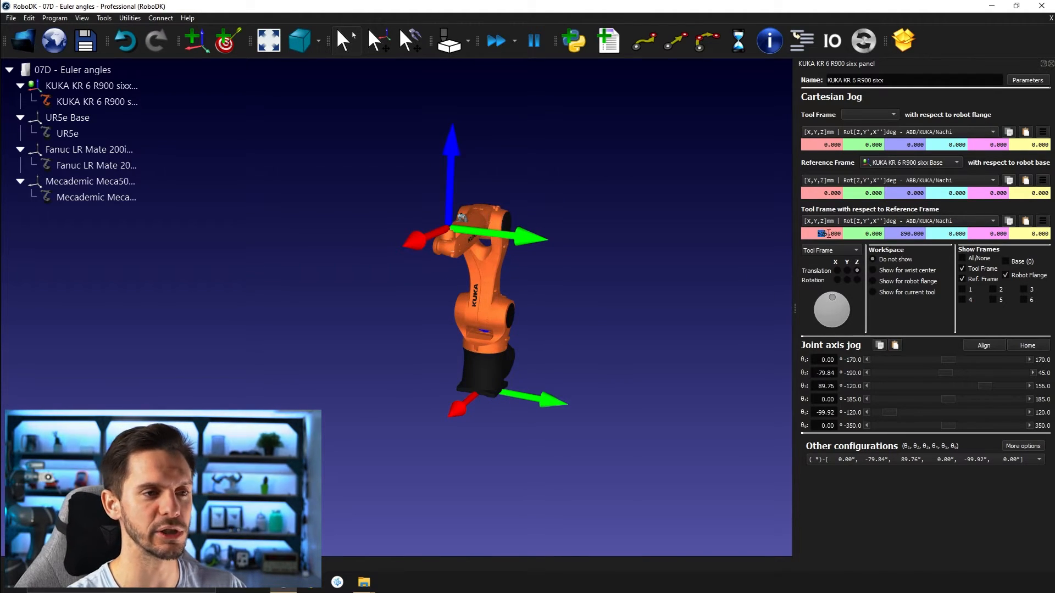
- Edit the KUKA tool frame's first rotation angle in Cartesian Jog
left_click(910, 233)
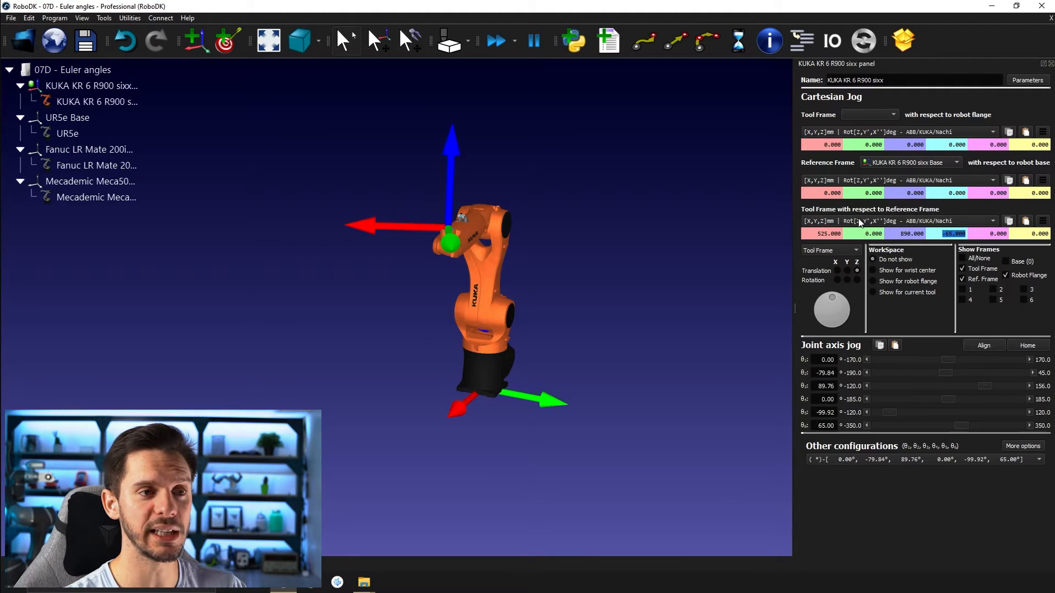
mouse_move(417, 285)
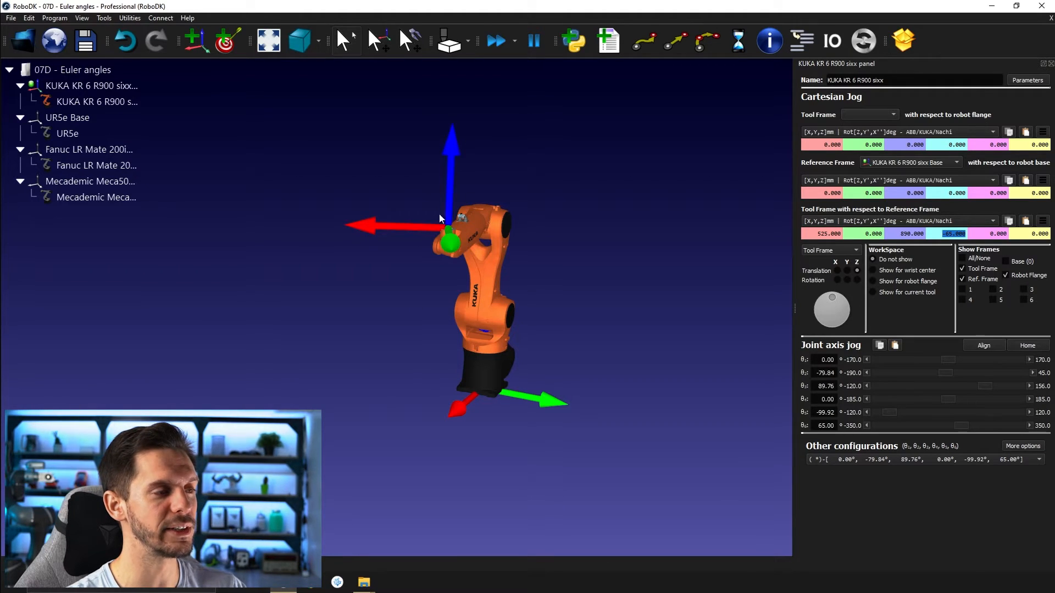
mouse_move(460, 168)
type("0.000")
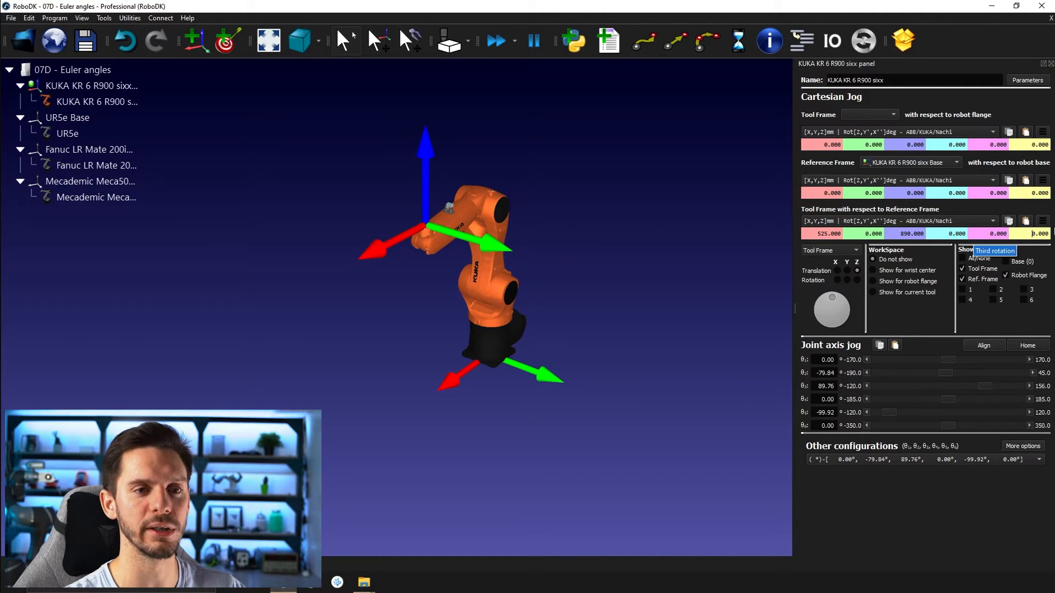
mouse_move(856, 227)
type("-60.000")
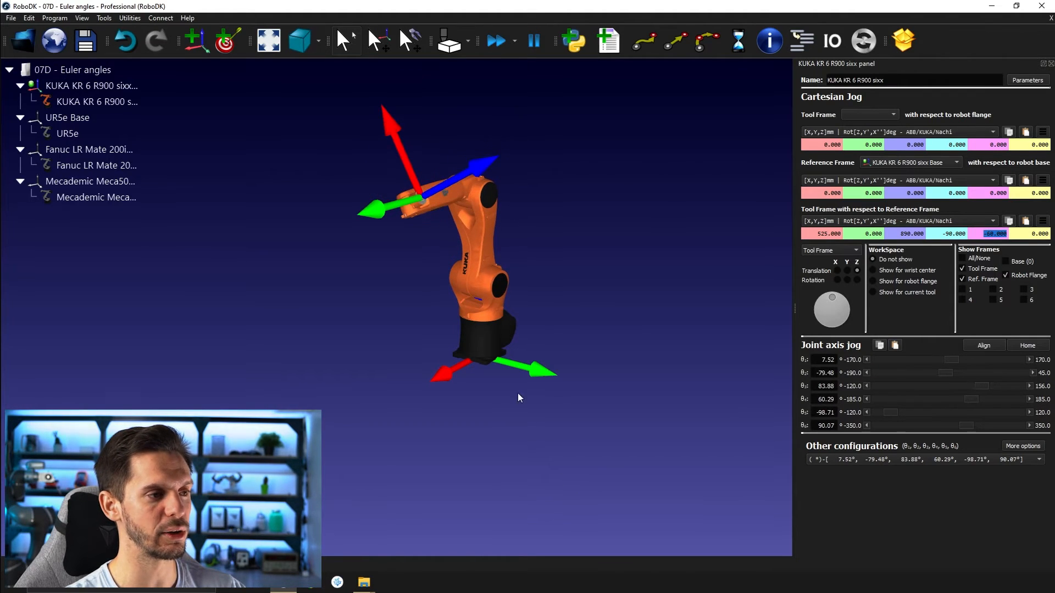
mouse_move(421, 374)
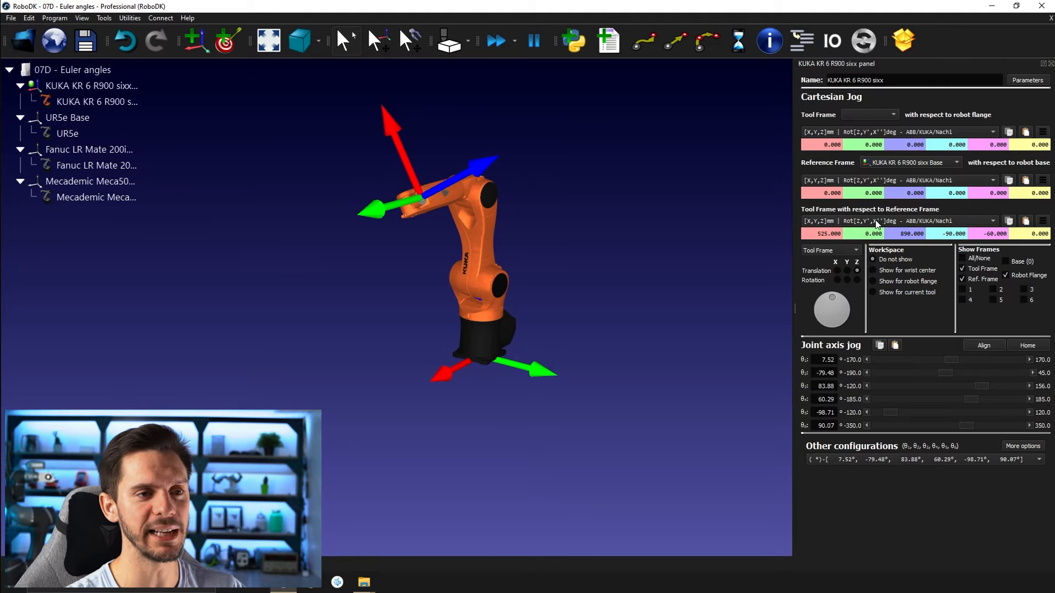
mouse_move(390, 107)
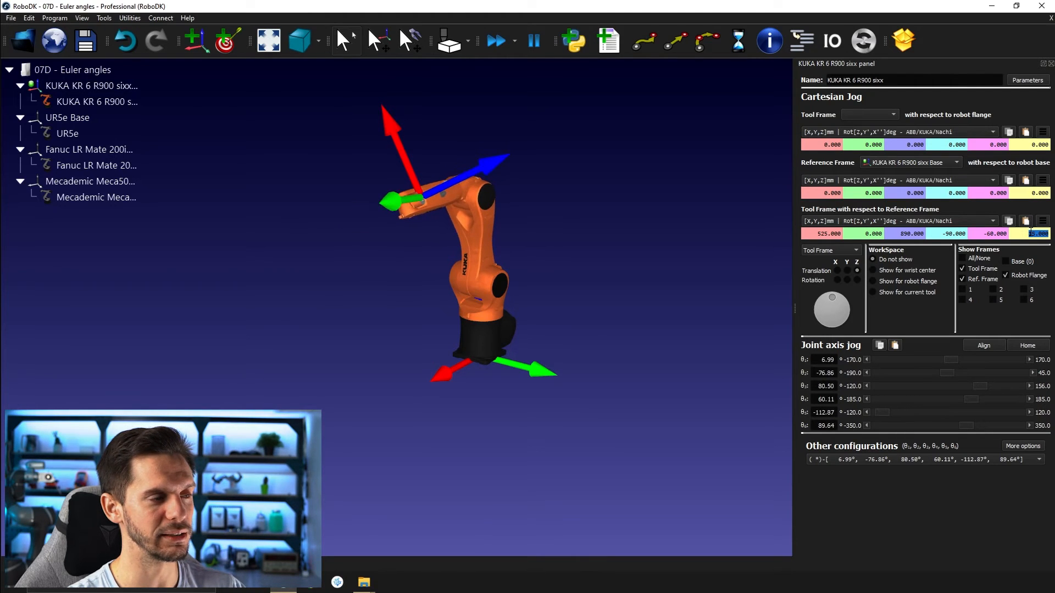
- Enter -120 as a rotation value in the KUKA tool's Cartesian Jog
type("-120.000")
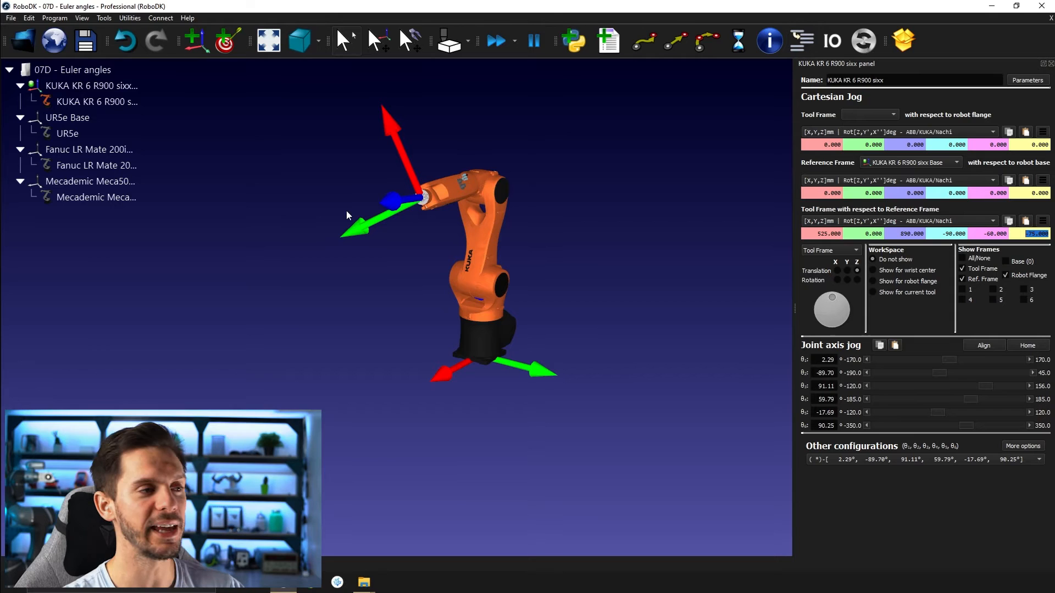
mouse_move(397, 155)
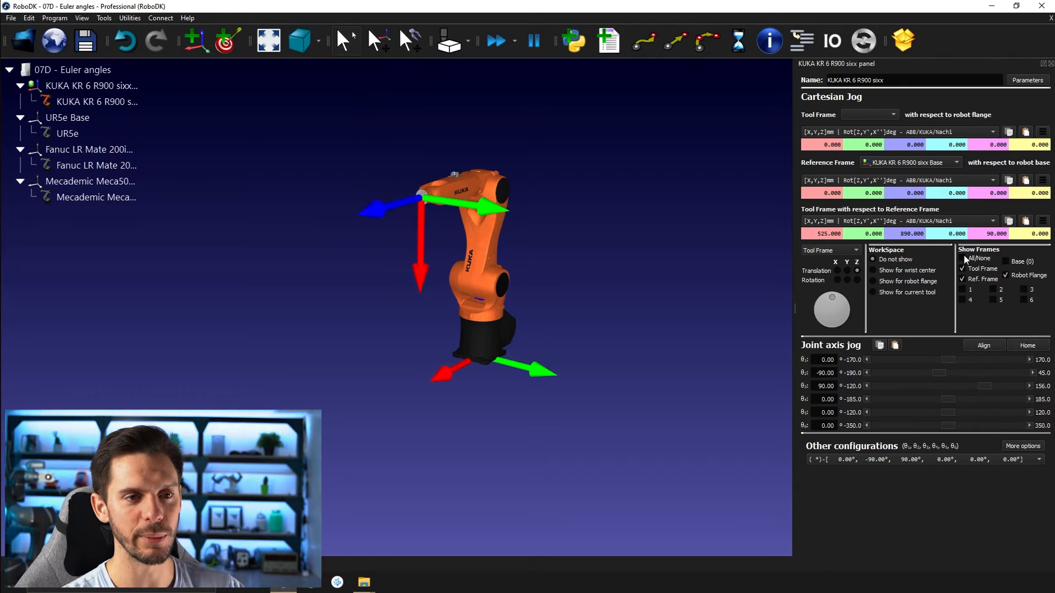
mouse_move(443, 216)
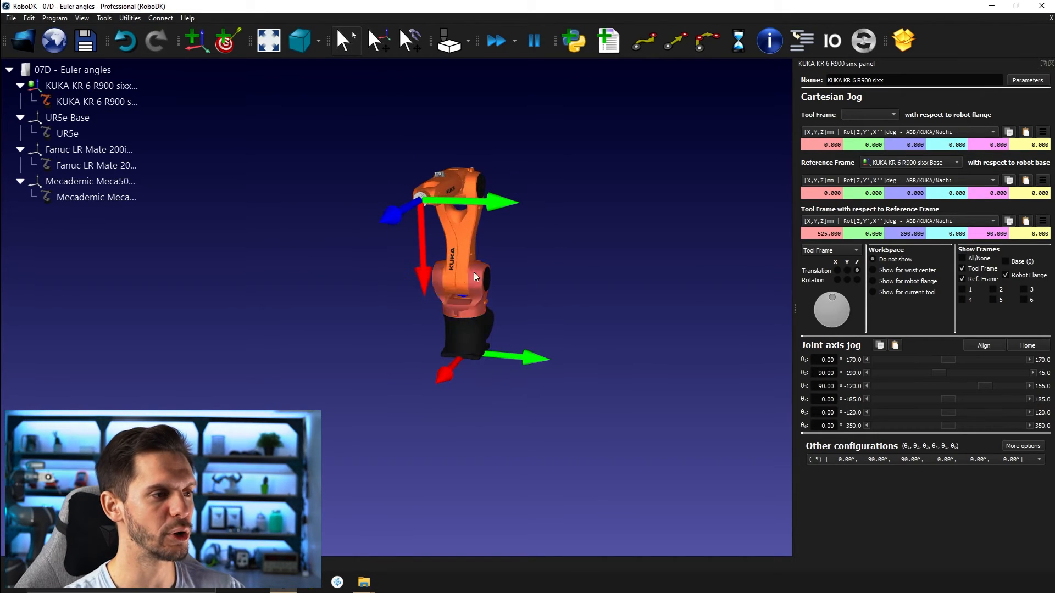
mouse_move(461, 364)
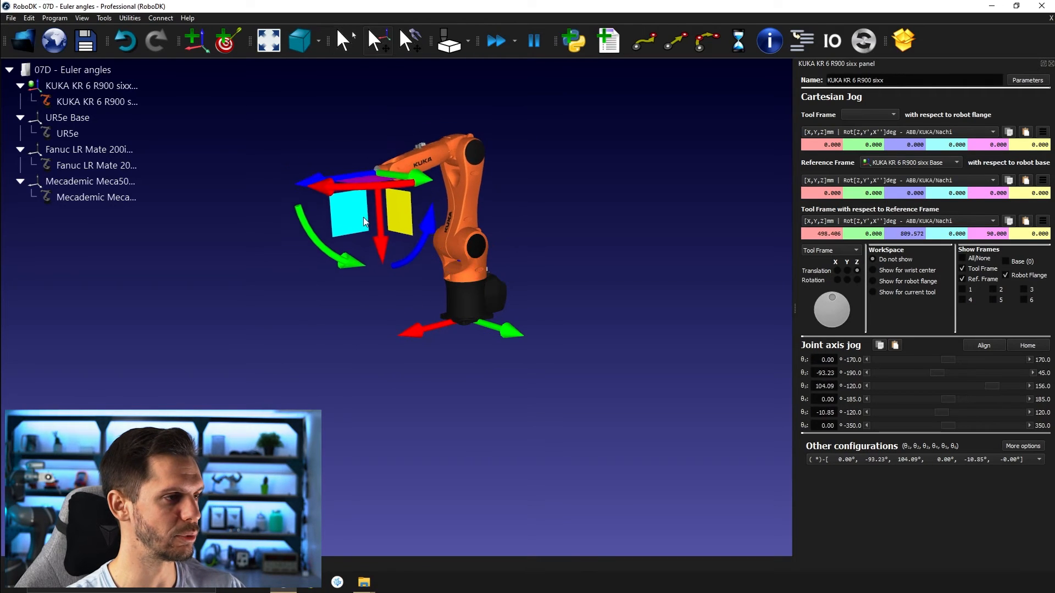
- Pull the KUKA robot's tool frame to a new position in the 3D scene
left_click_drag(363, 222, 414, 303)
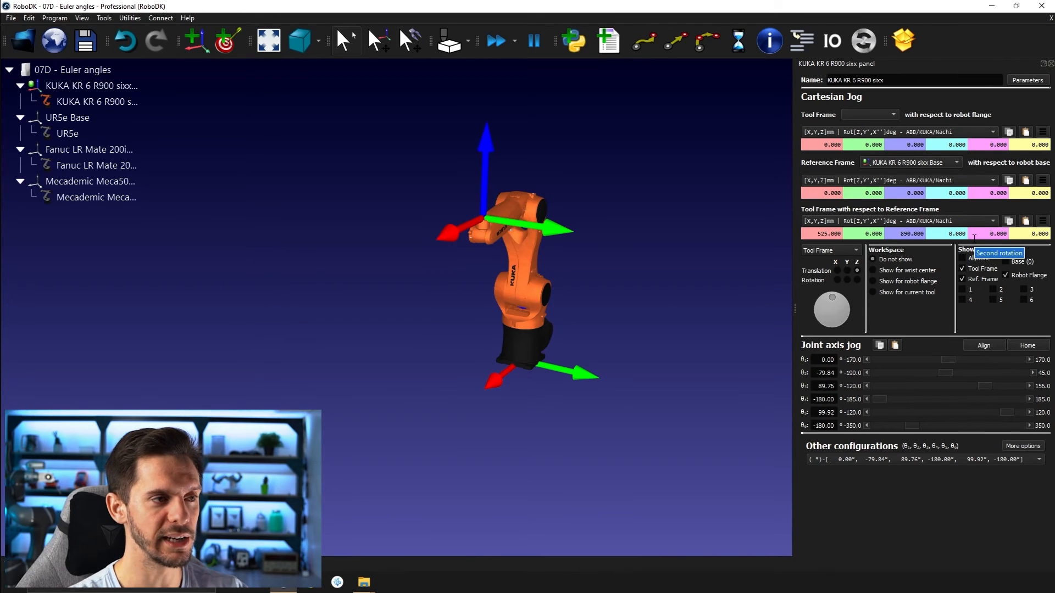
mouse_move(562, 240)
type("90.000")
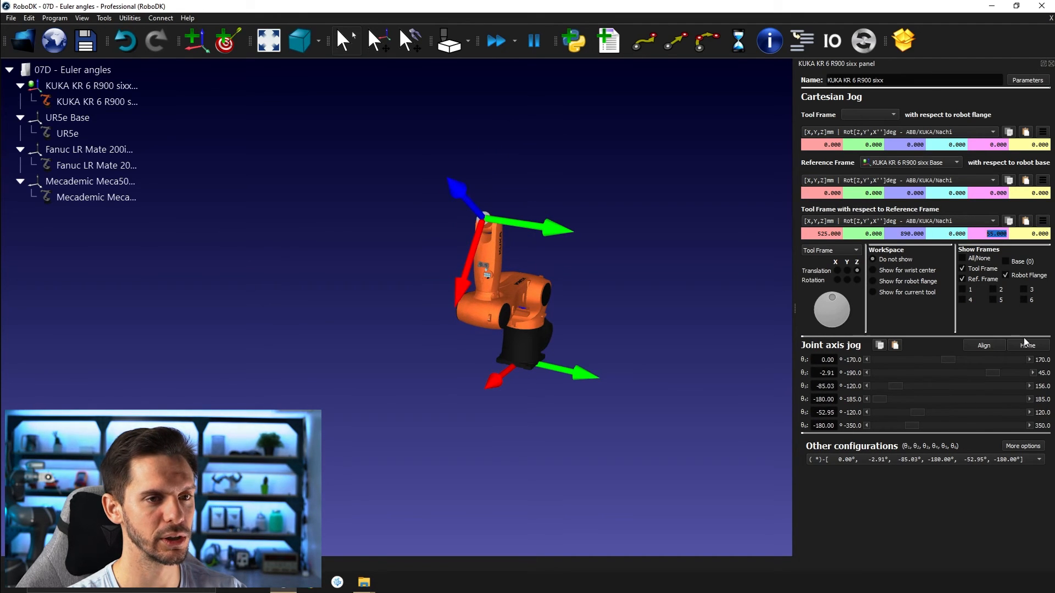
- Set the tool frame's second rotation to 135° at X 525, Z 890
left_click(1028, 345)
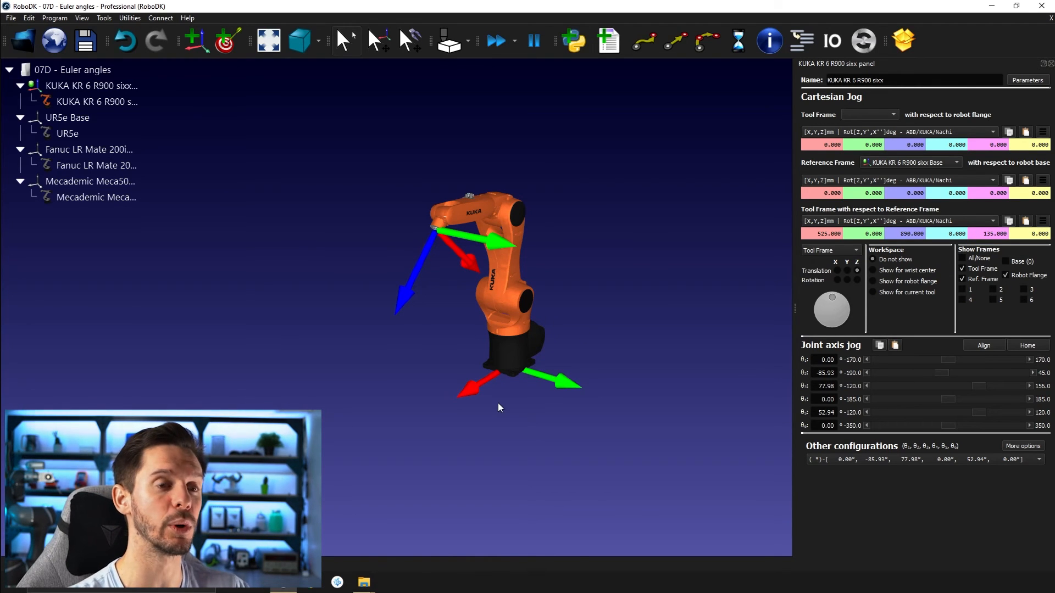
mouse_move(1016, 245)
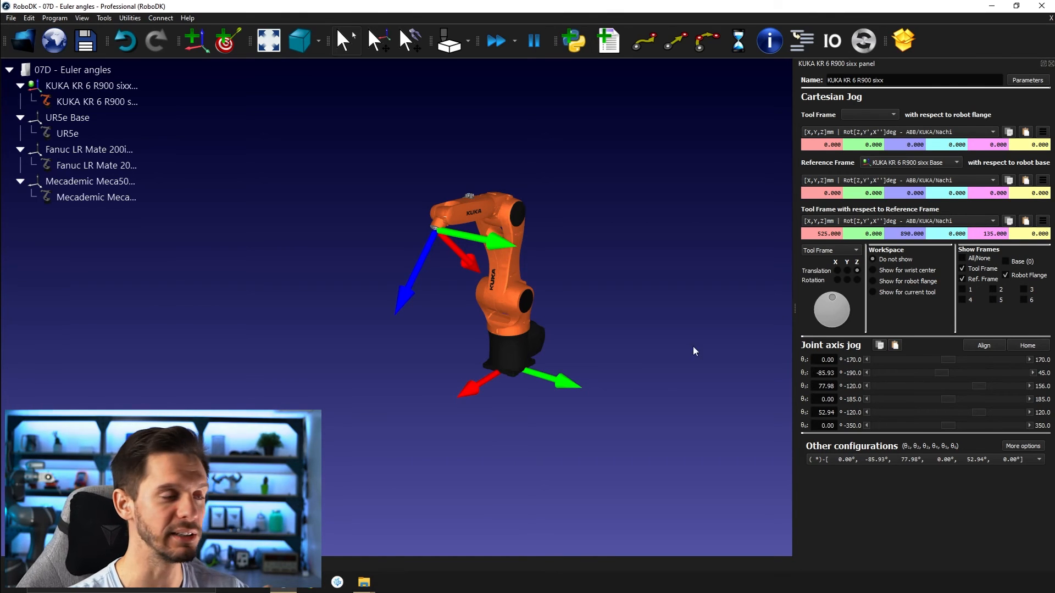
mouse_move(538, 252)
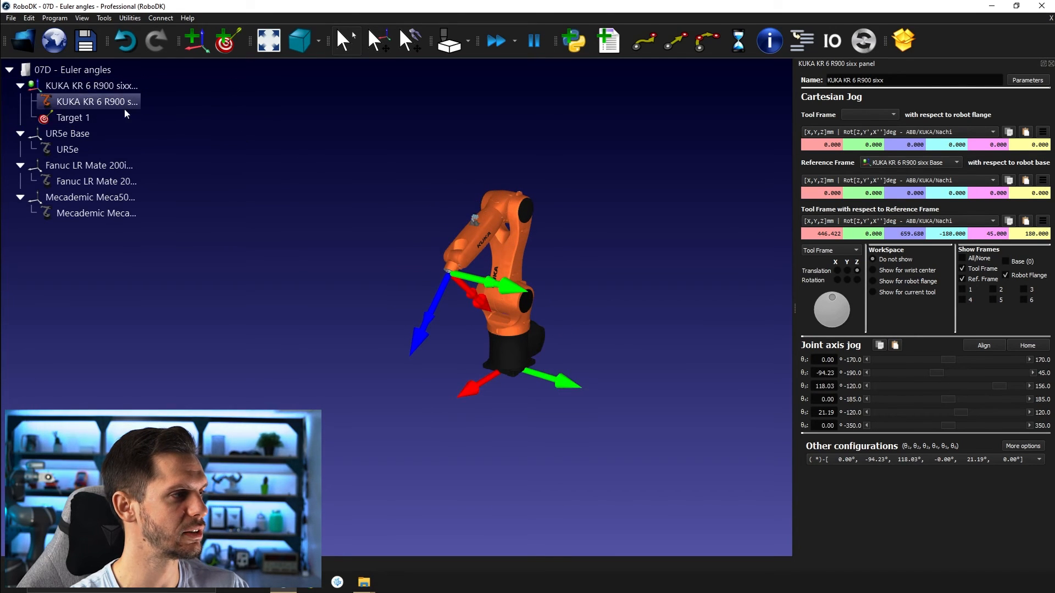
- Inspect Target 1's pose X 446.4, Z 659.7 with rotations -180, 45, 180
double_click(73, 117)
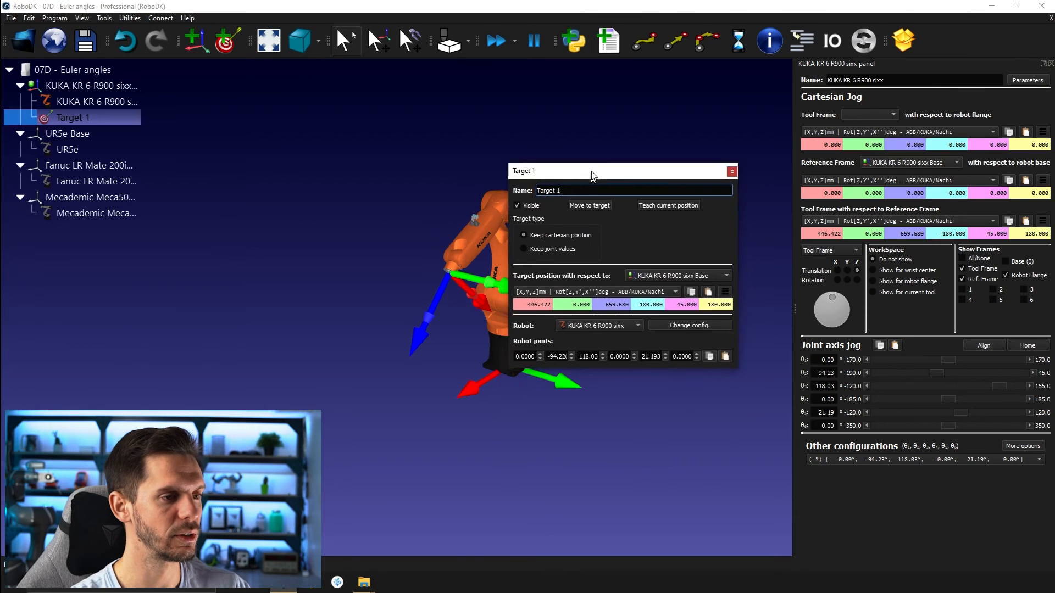
left_click_drag(592, 171, 633, 61)
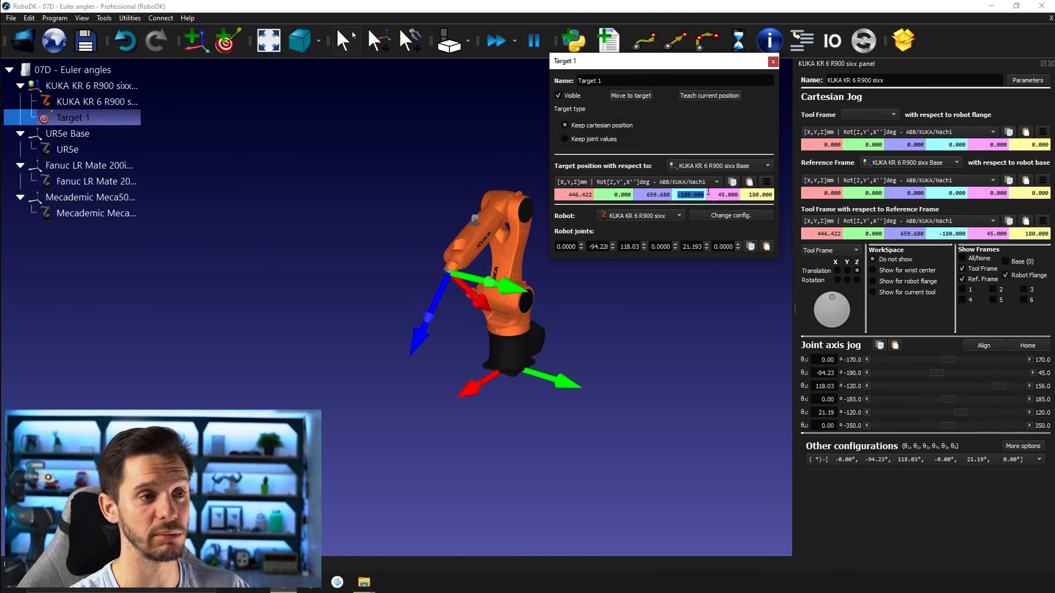
left_click(758, 194)
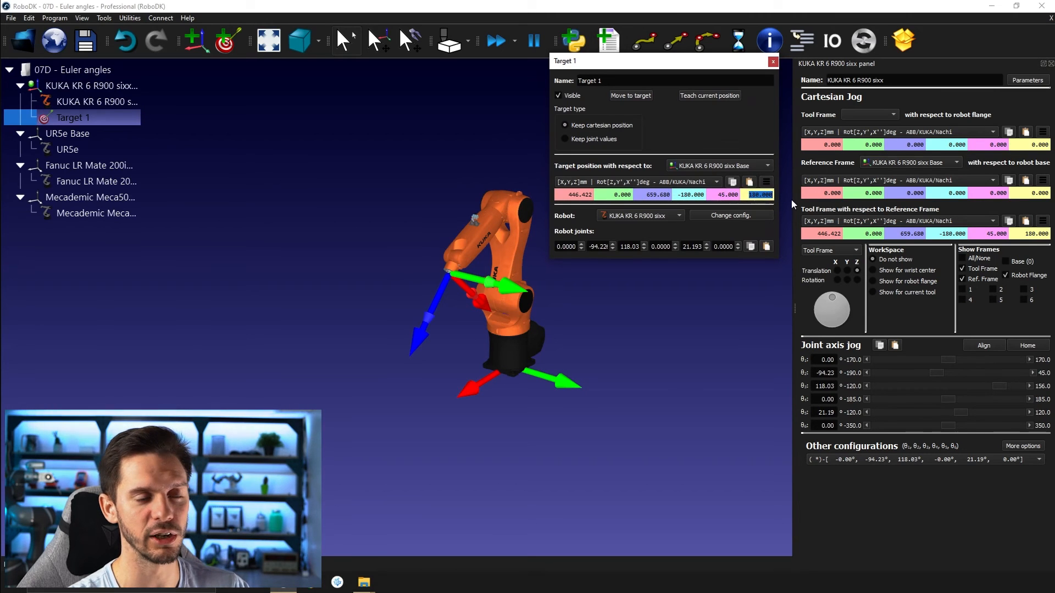
mouse_move(673, 330)
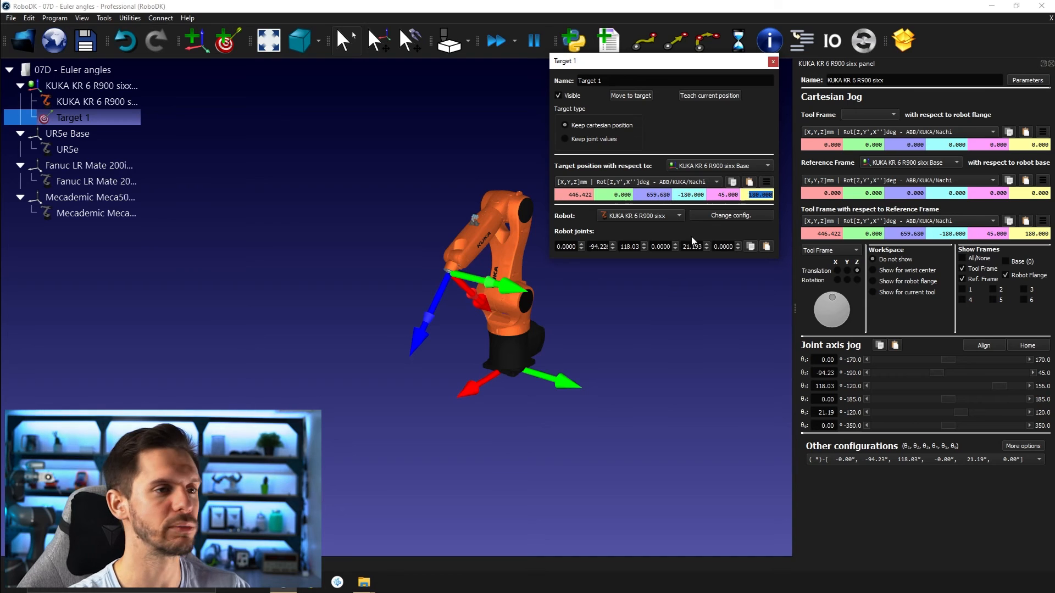
mouse_move(713, 299)
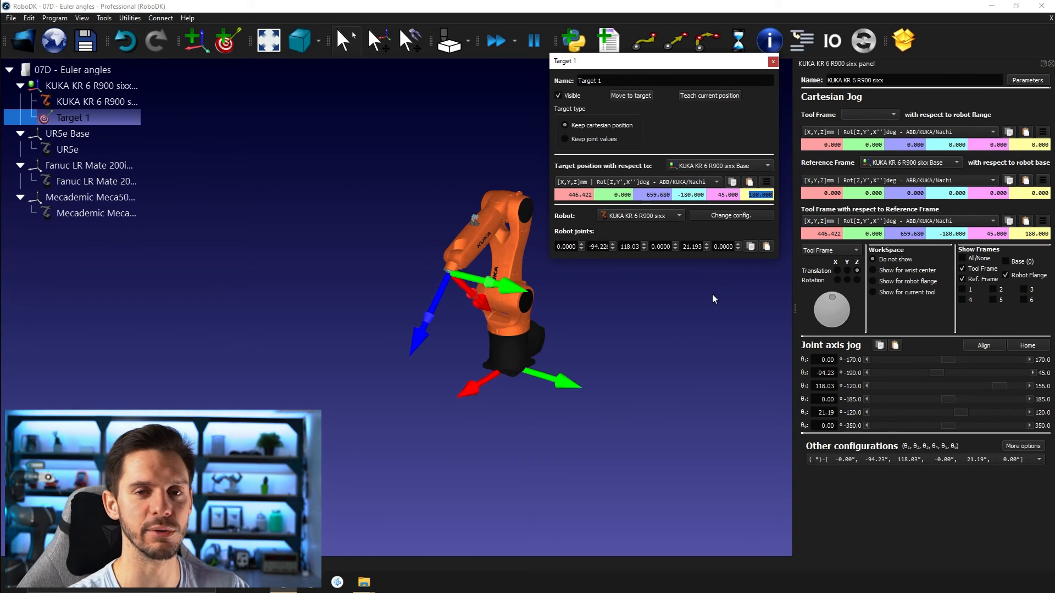